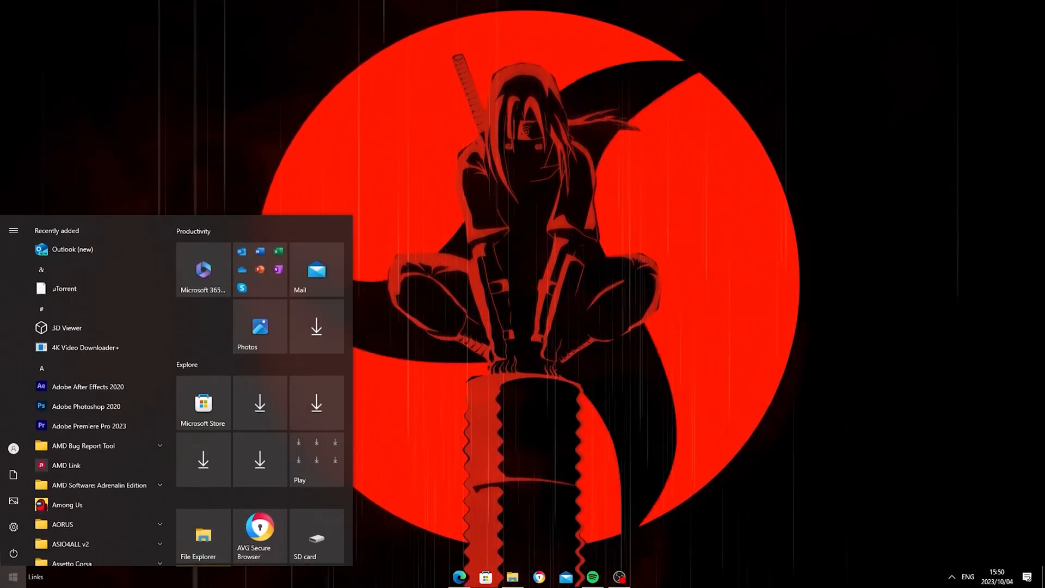
Search the Start menu for "obs" to launch OBS Studio.
type("obs")
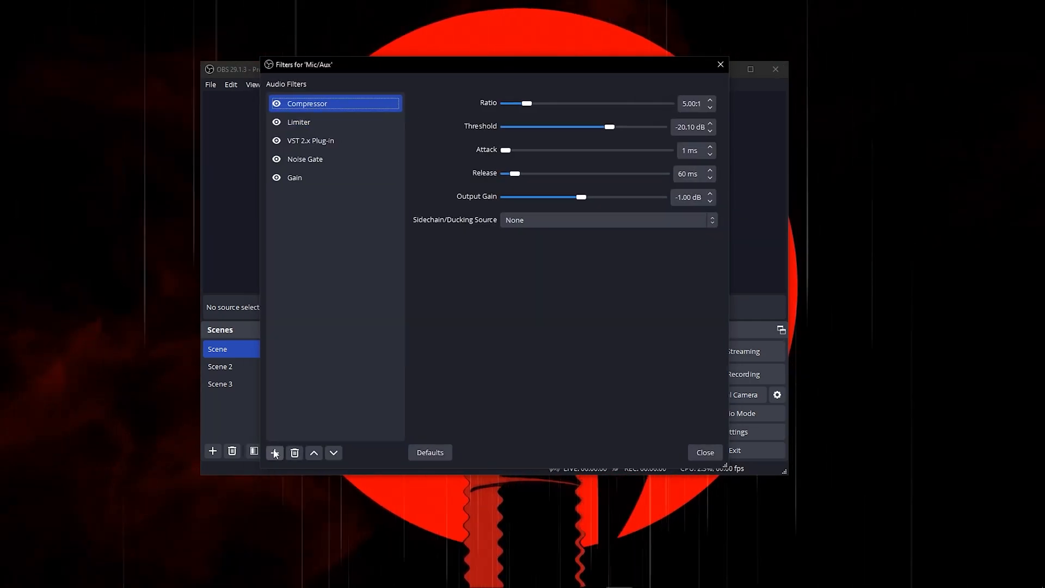
left_click(274, 452)
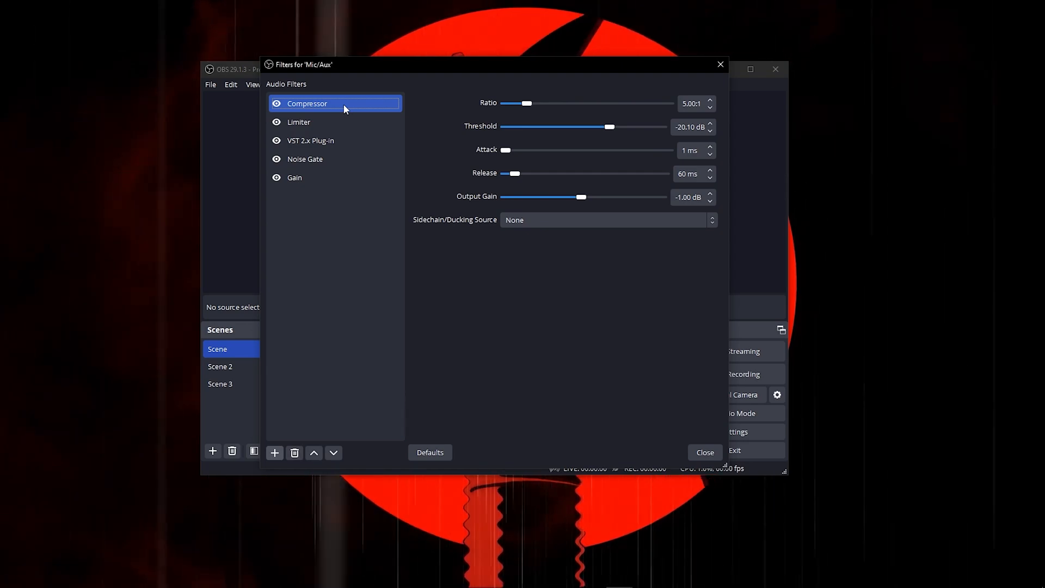
mouse_move(373, 100)
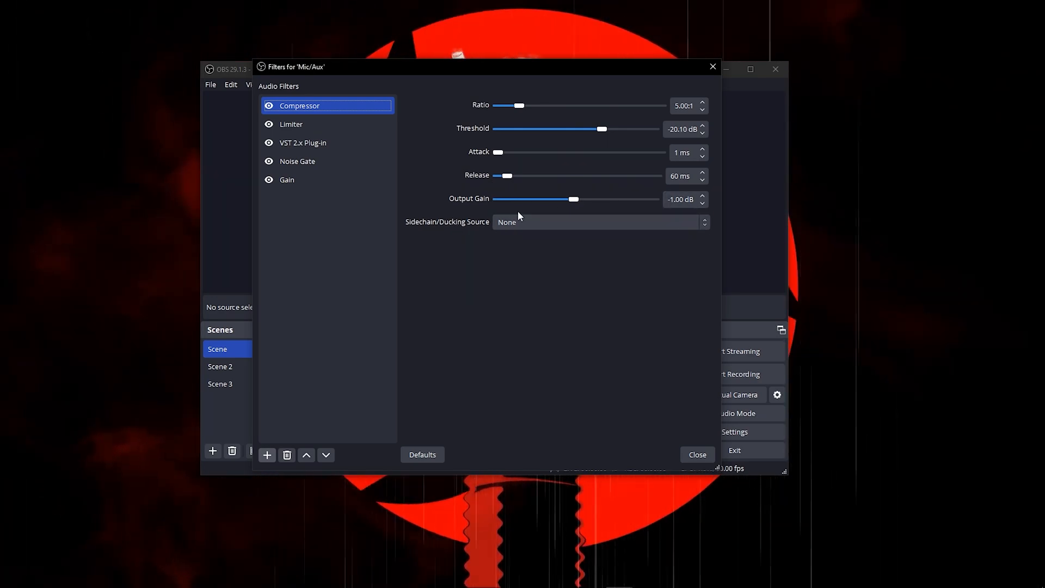
Show the Limiter settings (-5.10 dB threshold, 38 ms release) and the add-filter list.
left_click(291, 124)
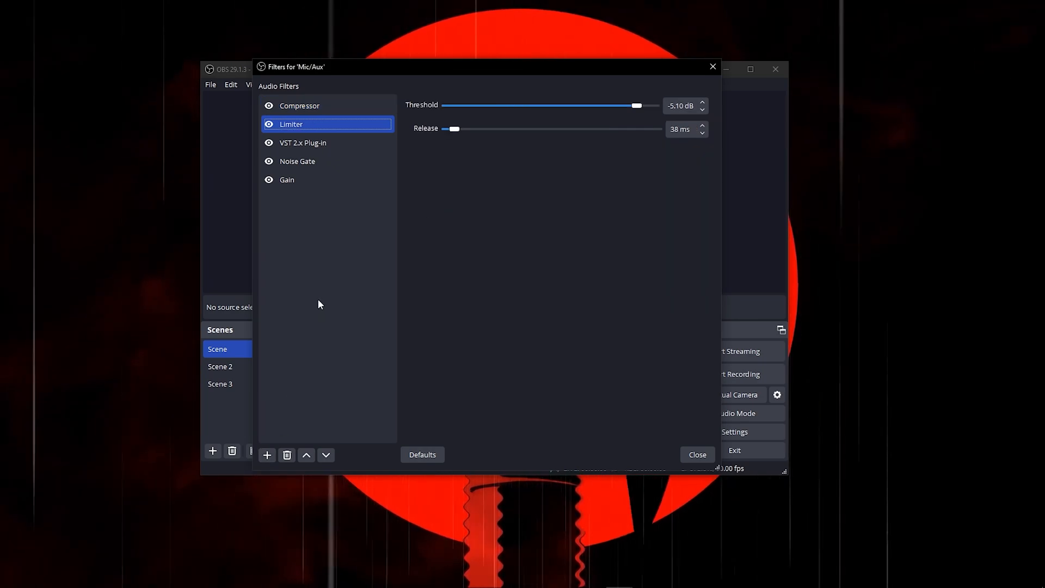
left_click(267, 455)
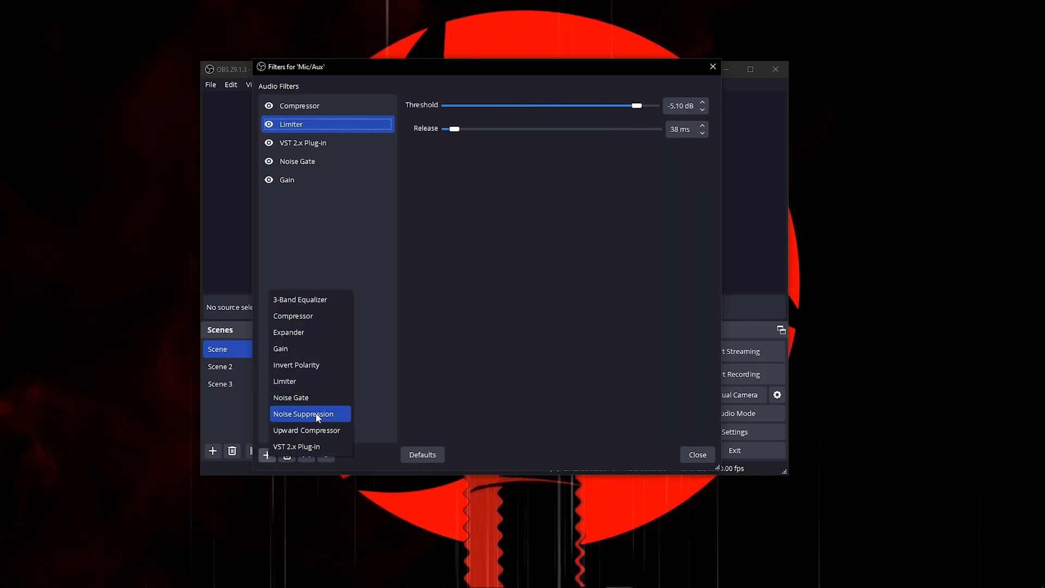
mouse_move(323, 367)
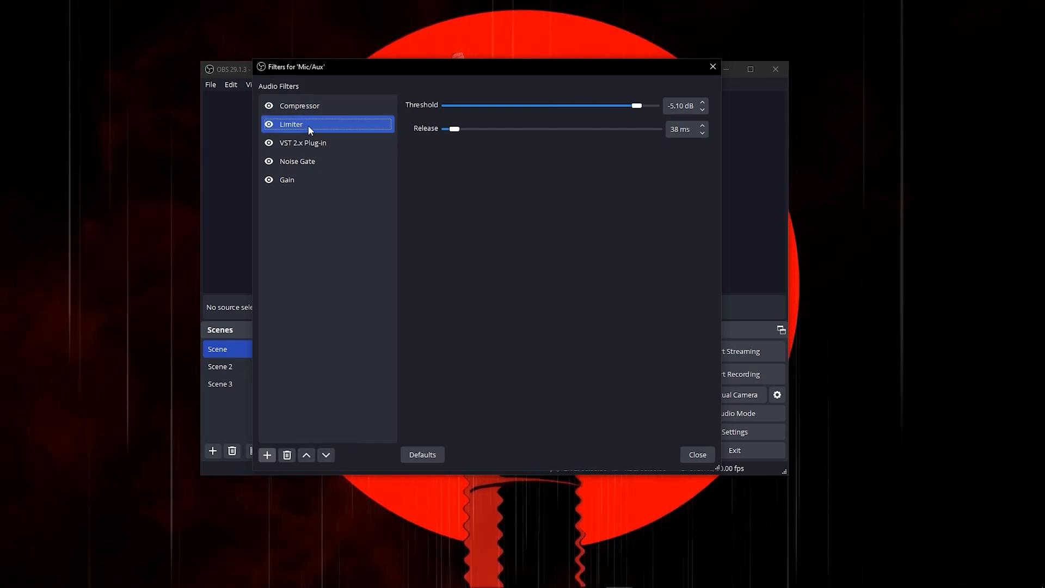
mouse_move(653, 109)
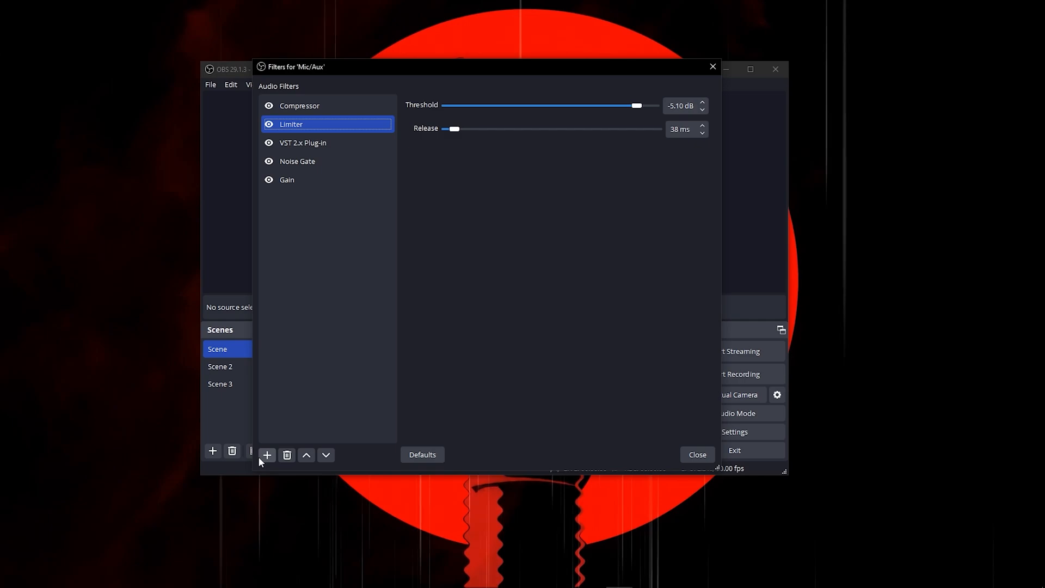
Set the VST 2.x Plug-in filter to Marvel GEQ and open its equalizer interface.
left_click(266, 455)
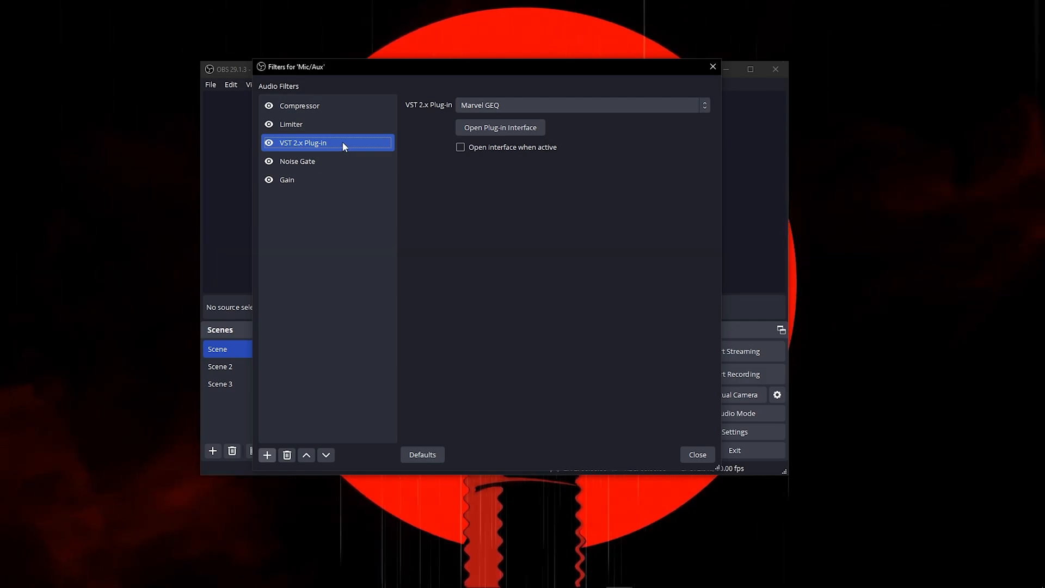
mouse_move(343, 134)
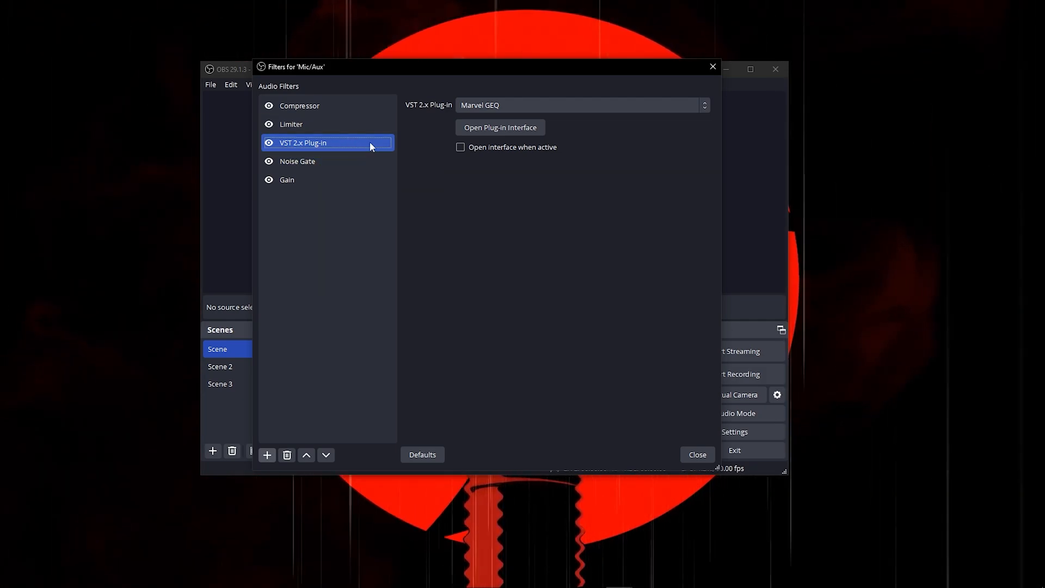
left_click(580, 105)
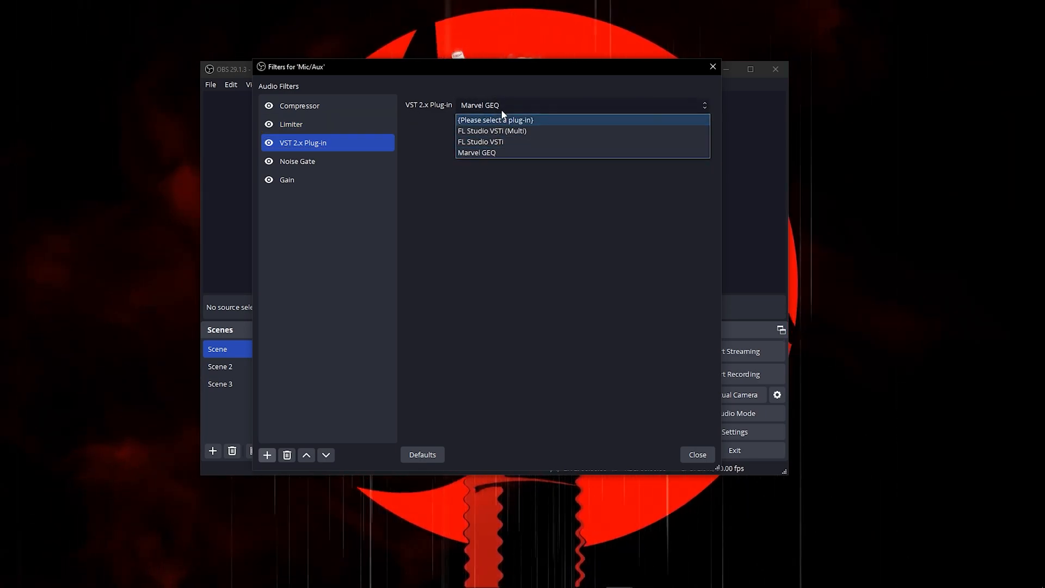
left_click(476, 152)
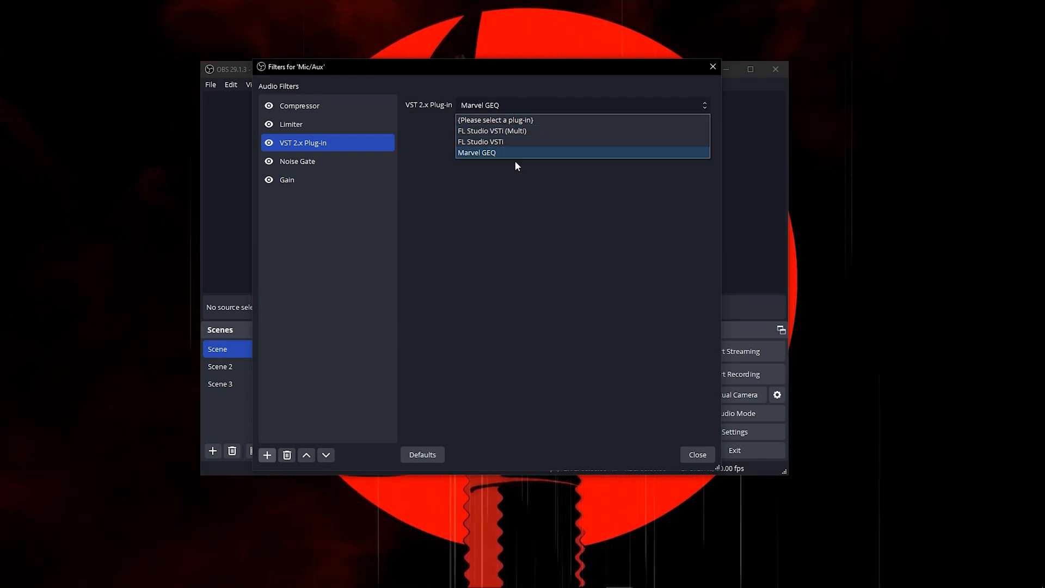
left_click(477, 152)
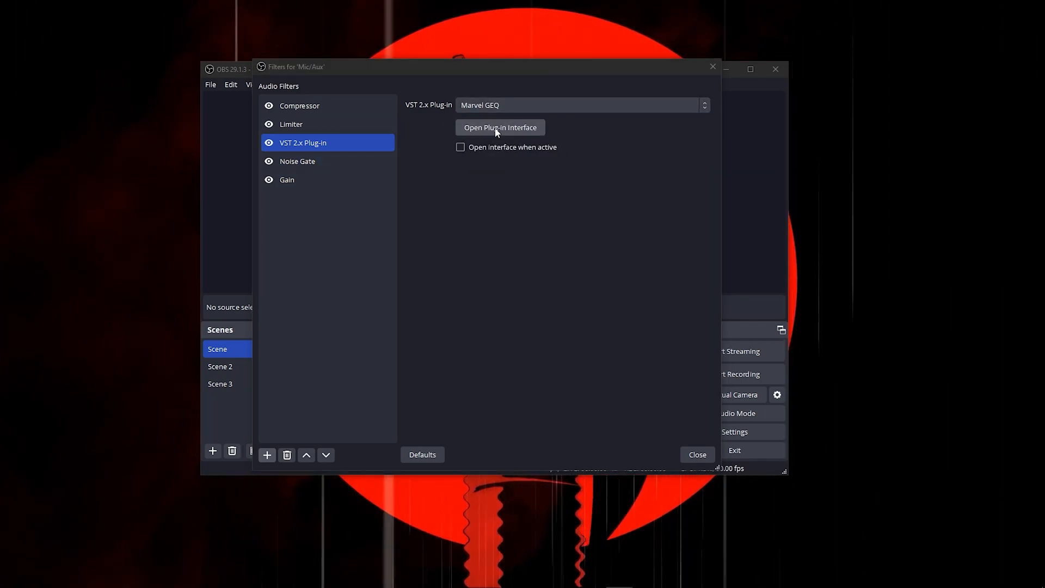
left_click(499, 127)
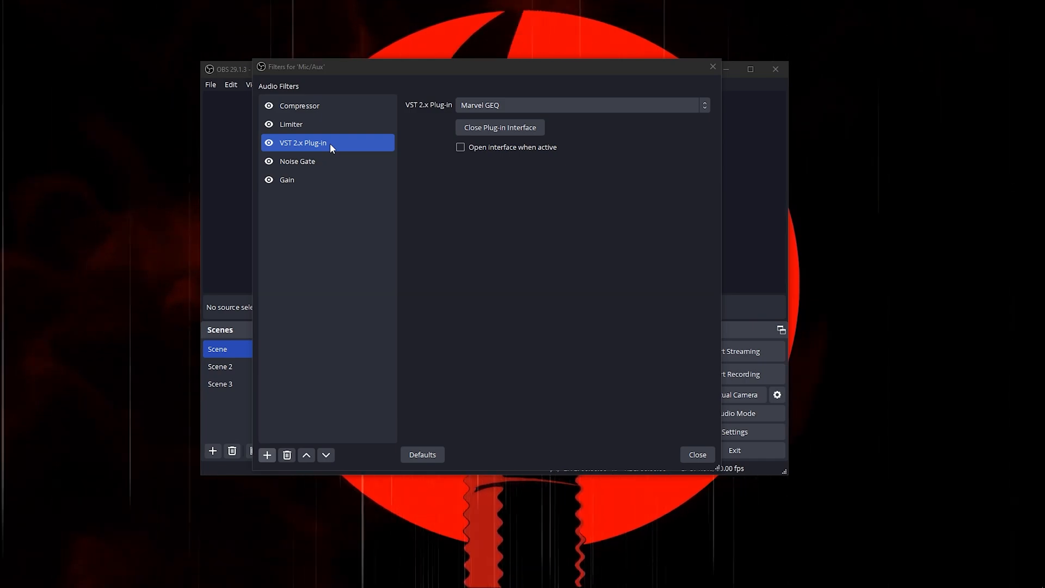
left_click(266, 455)
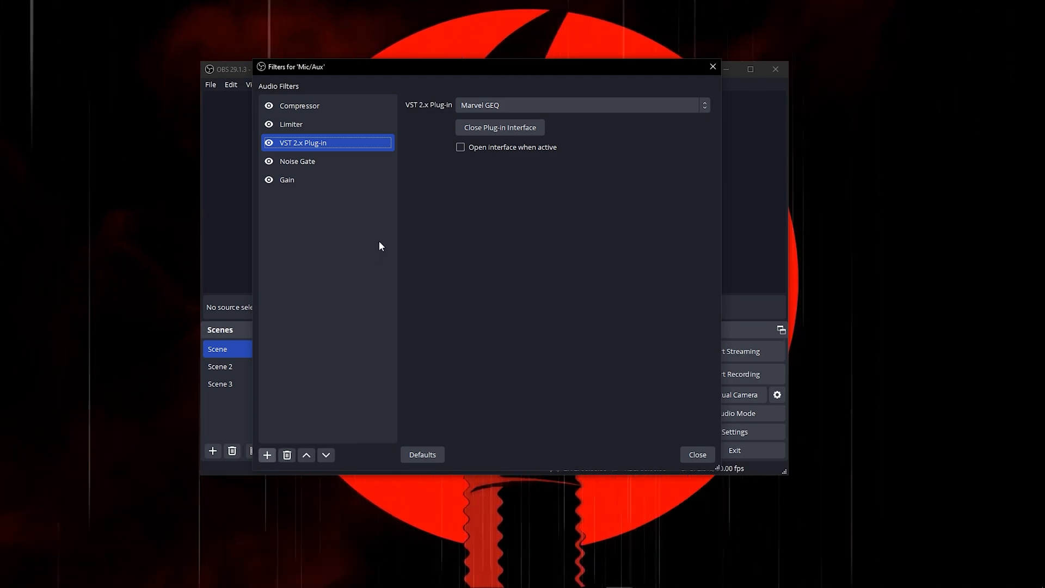
Review Noise Gate: -56 dB close, -45 dB open, 20/200/150 ms attack, hold, release.
left_click(297, 161)
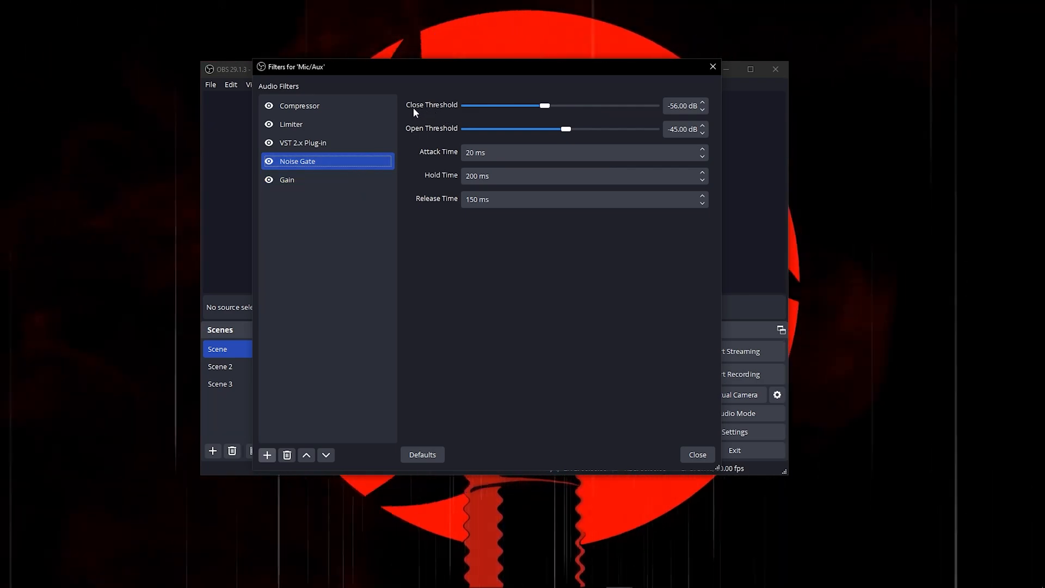
mouse_move(649, 118)
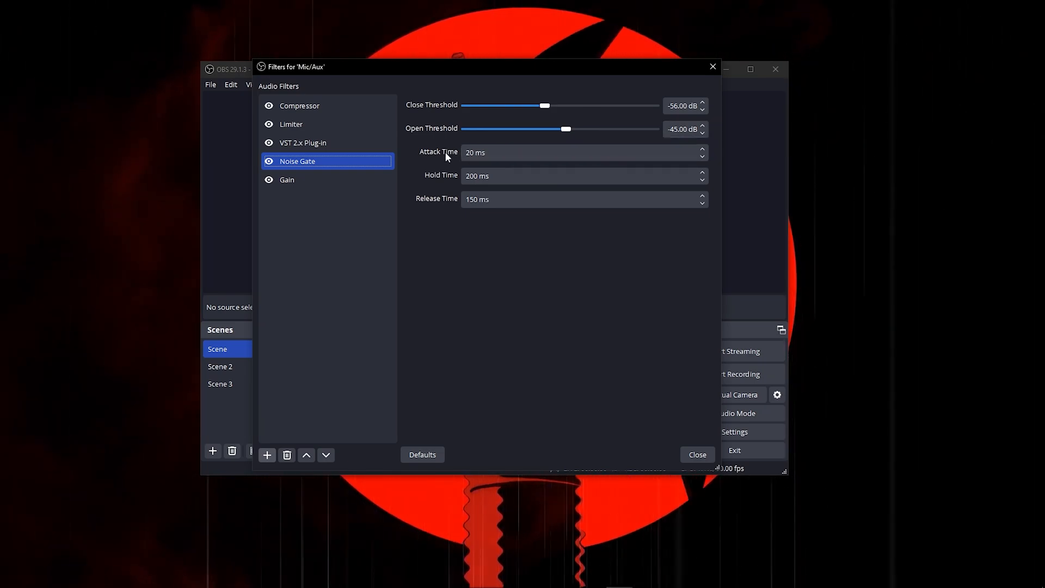
mouse_move(425, 187)
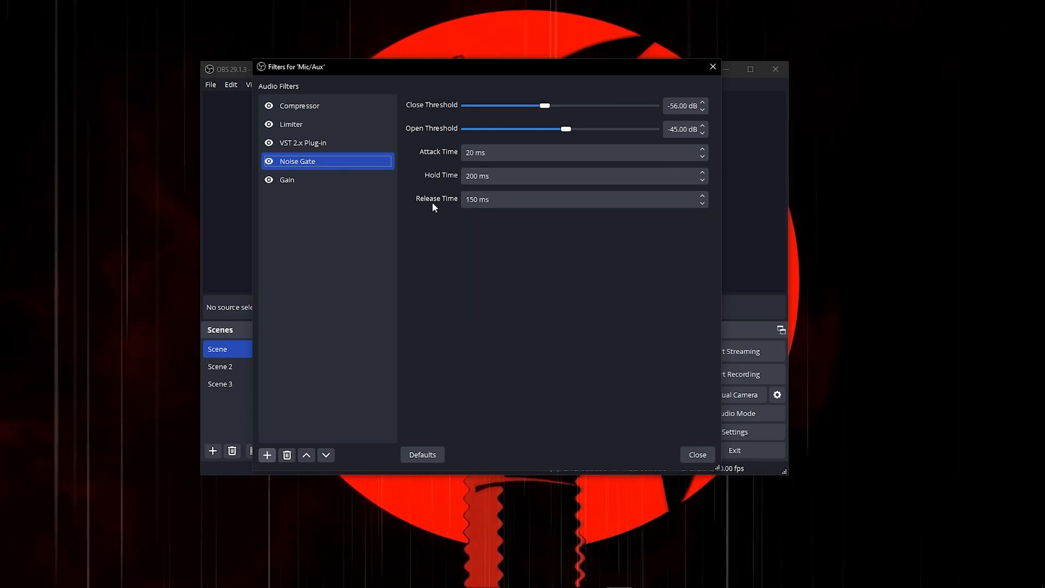
left_click(297, 180)
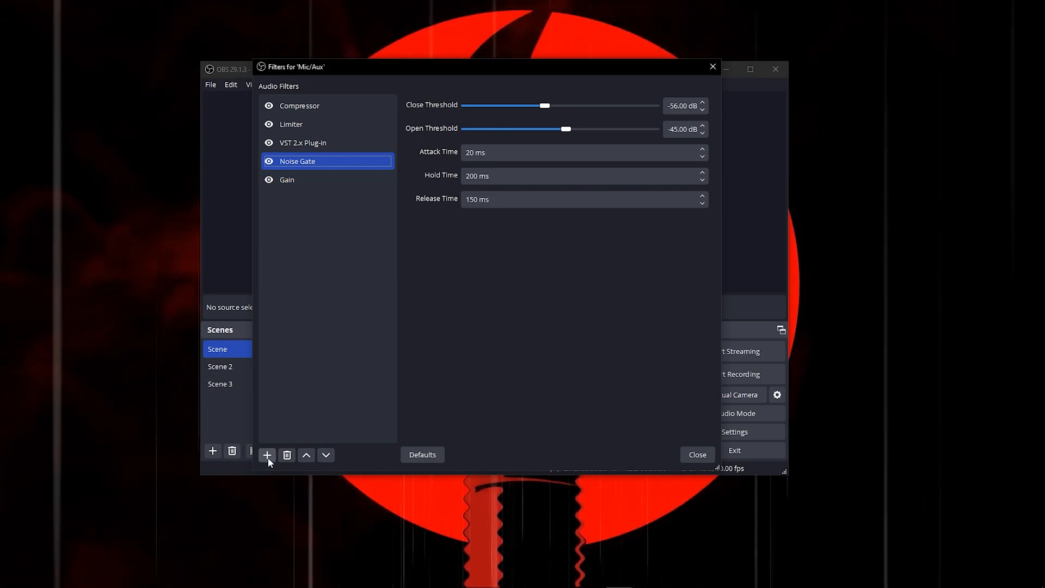
Check the Gain filter at 14.50 dB, then close the Mic/Aux filters window.
left_click(266, 455)
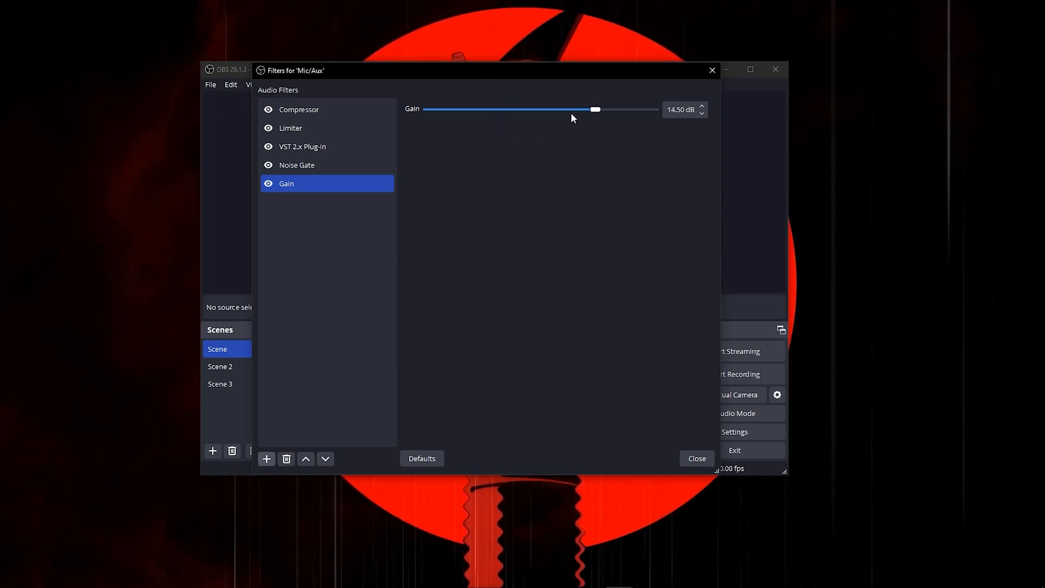
mouse_move(598, 145)
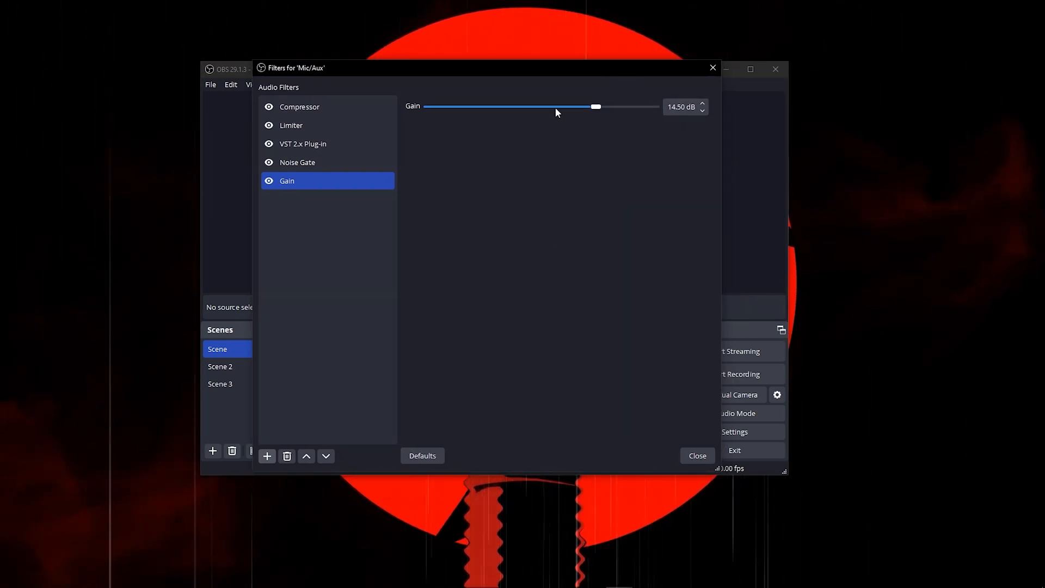
left_click_drag(556, 67, 540, 71)
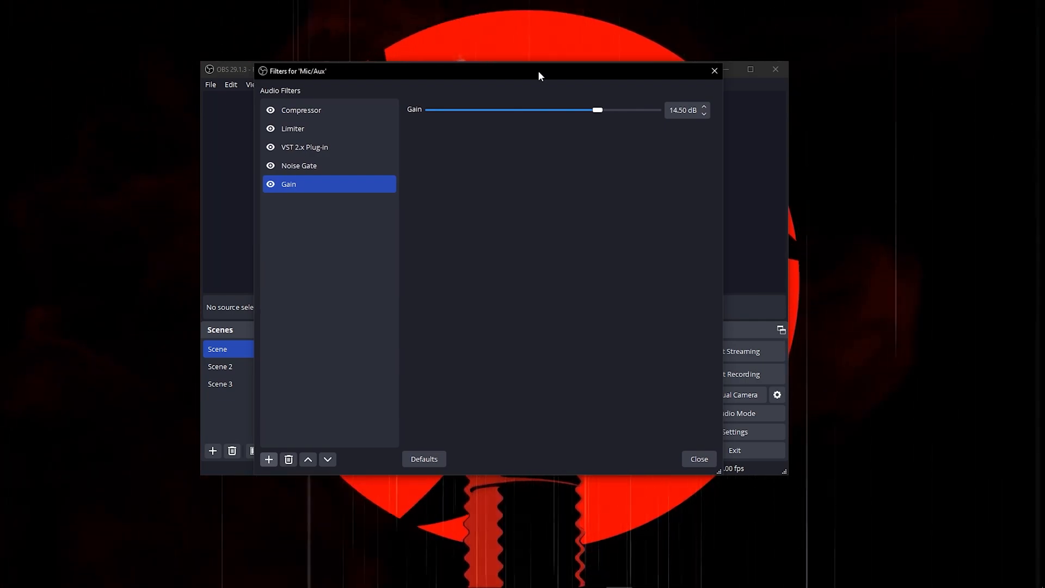
mouse_move(577, 114)
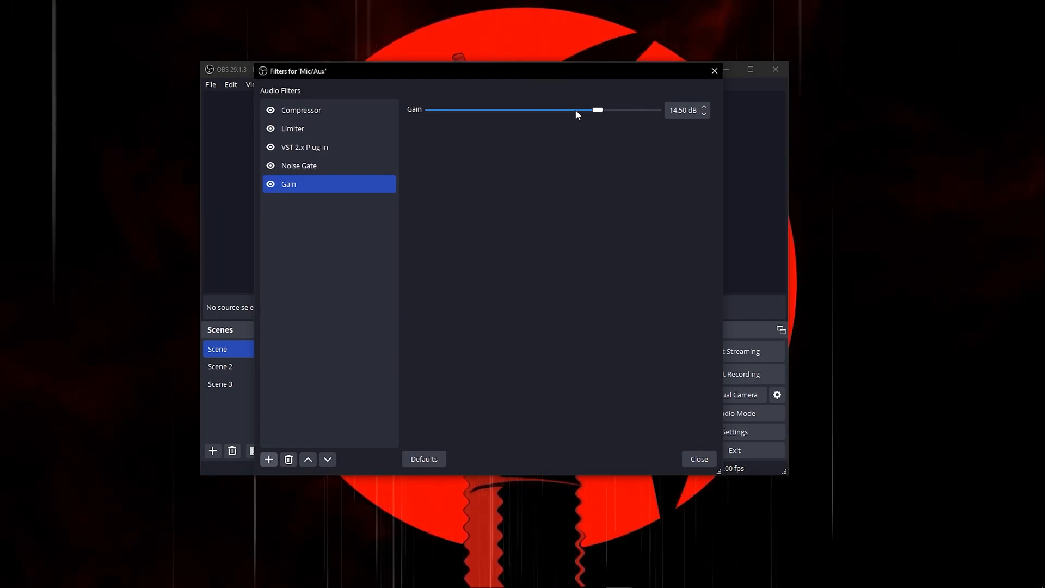
mouse_move(577, 195)
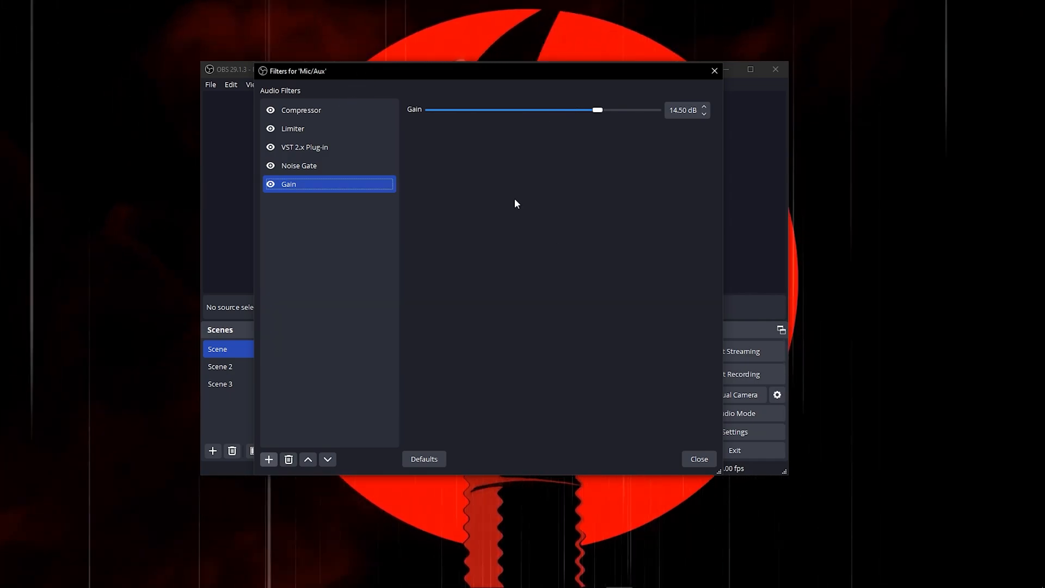
left_click(699, 458)
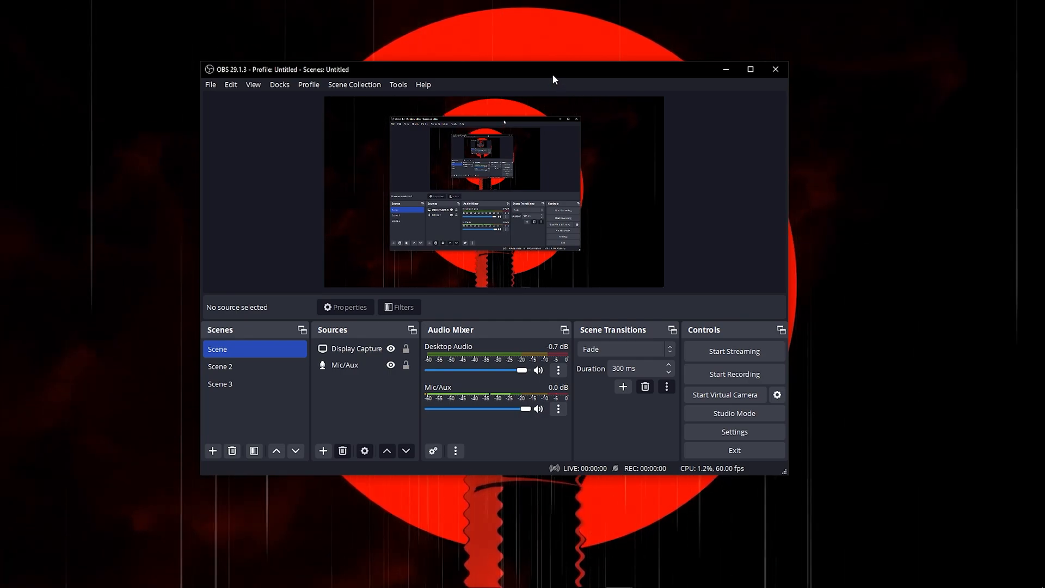